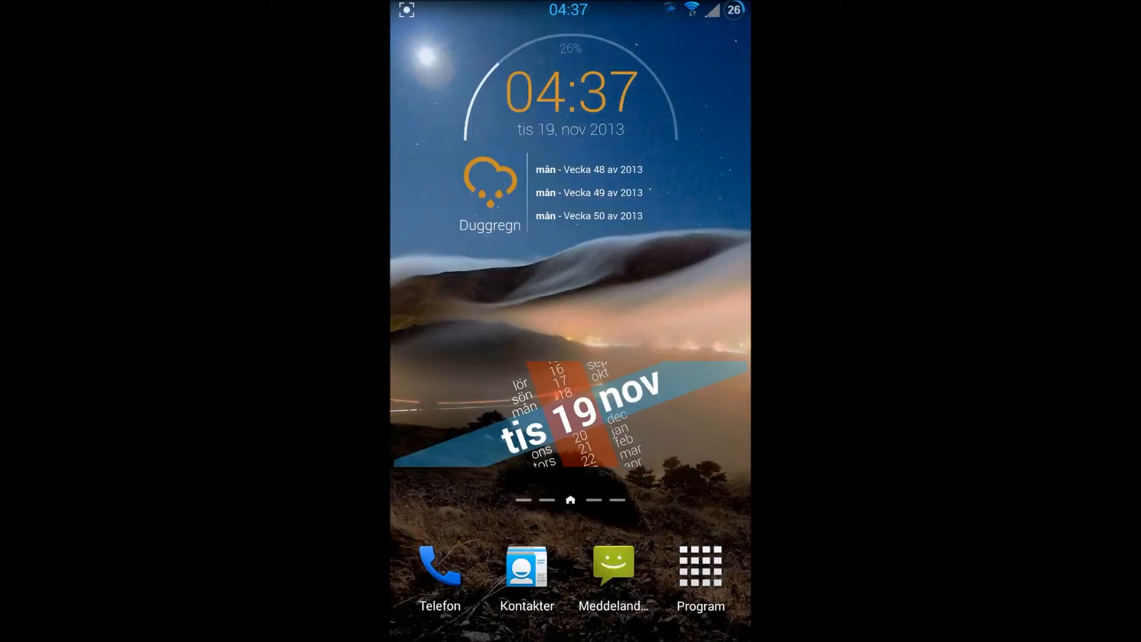
# Open the app drawer from the dock and move to its second page.
pyautogui.click(699, 566)
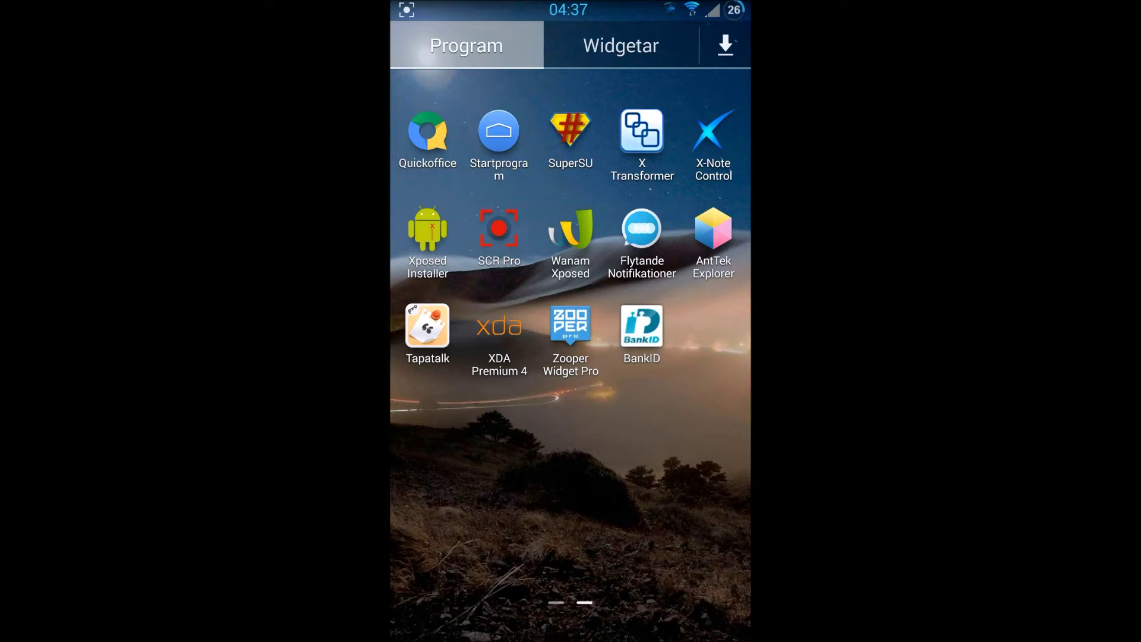
pyautogui.click(641, 131)
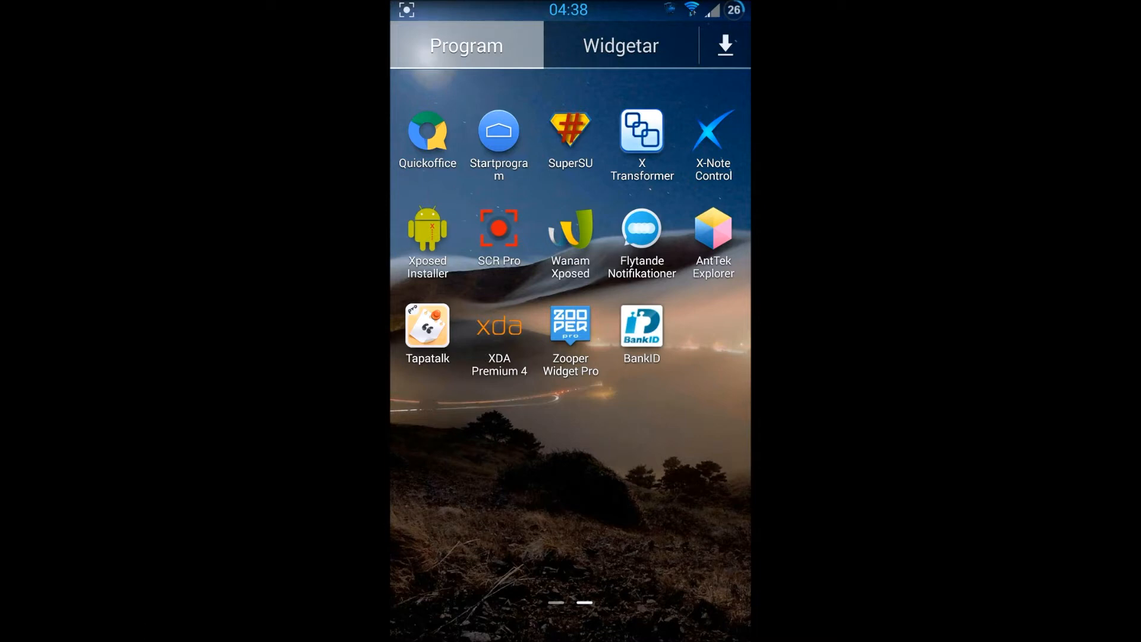
pyautogui.click(641, 228)
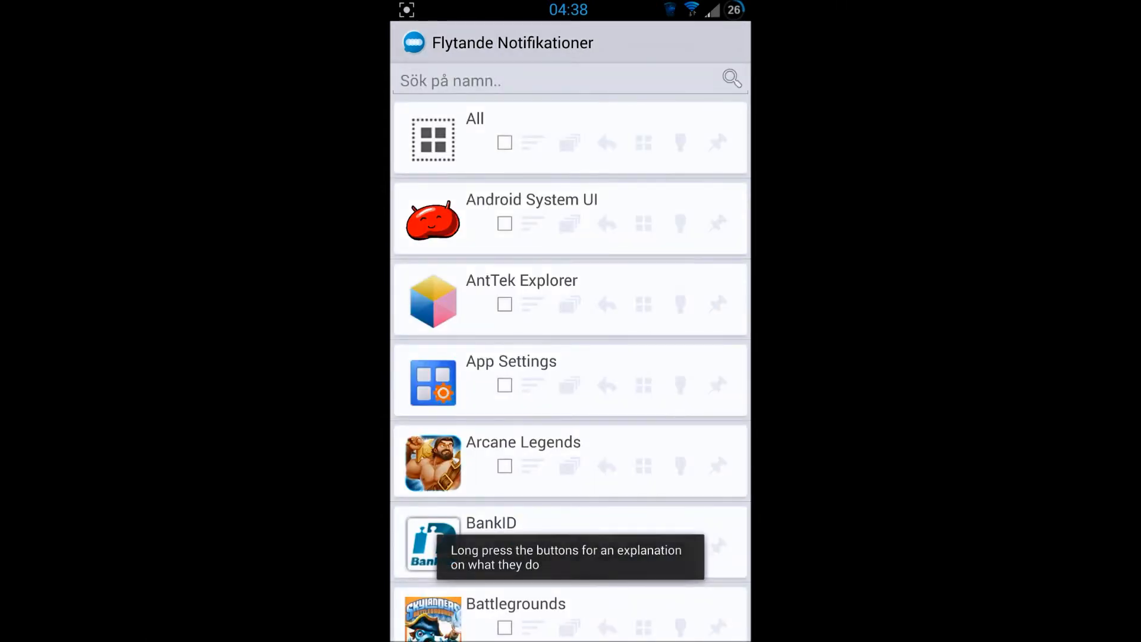
pyautogui.scroll(-3)
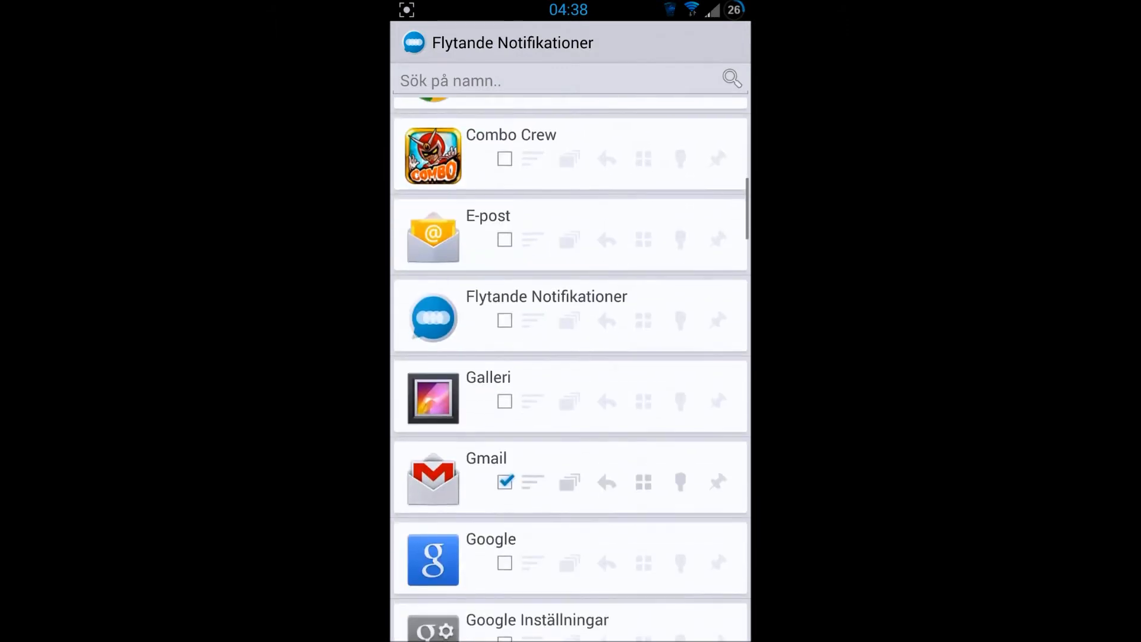
pyautogui.scroll(-3)
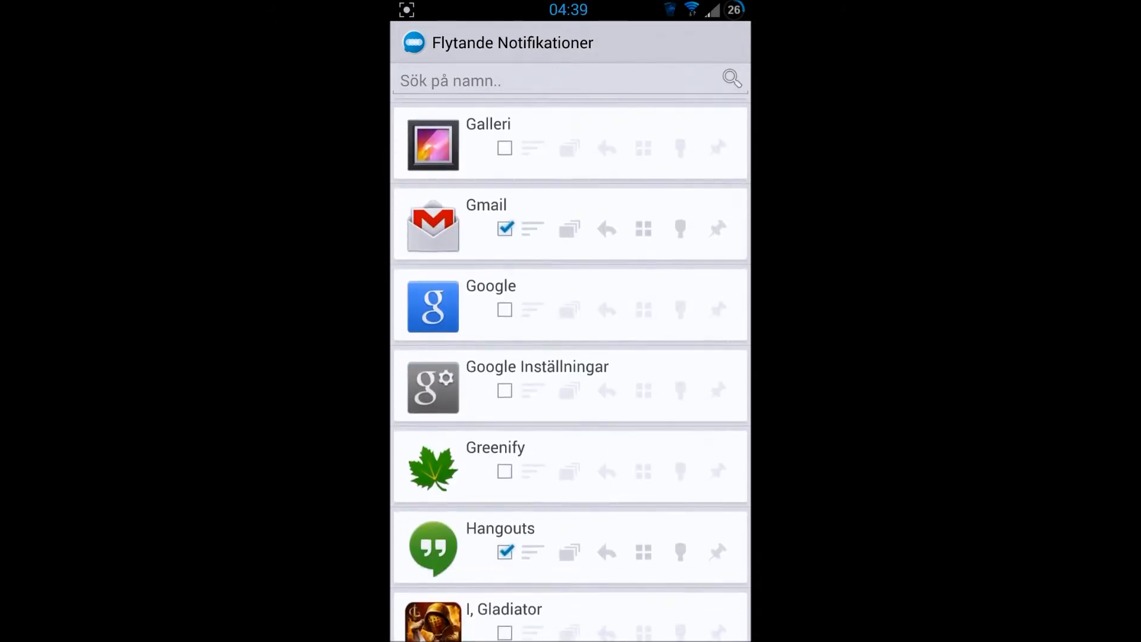
pyautogui.scroll(-3)
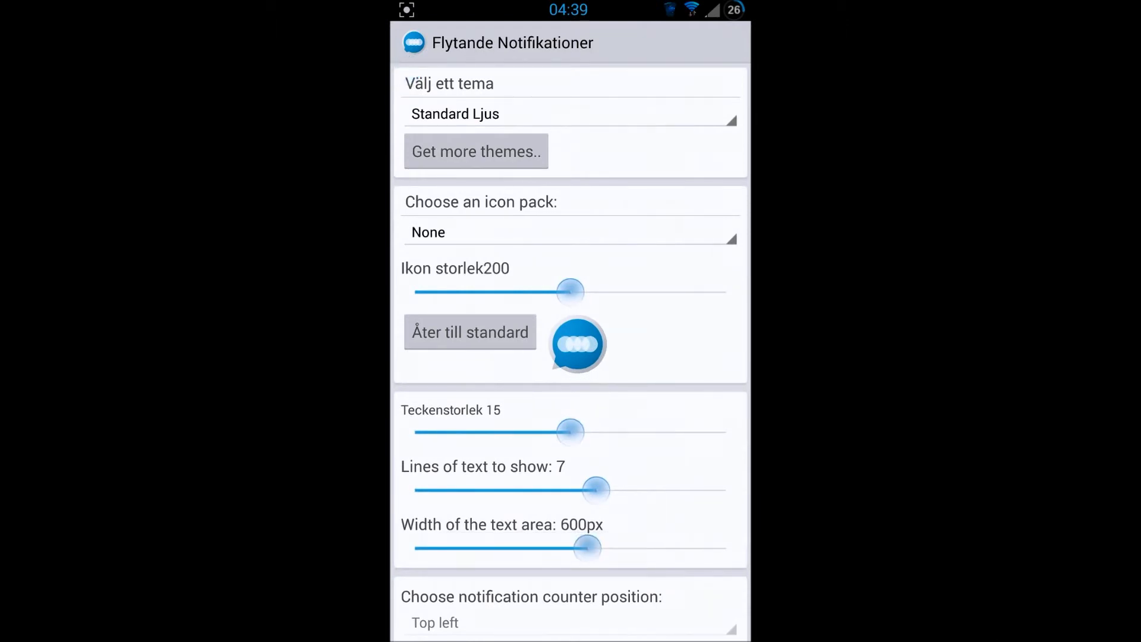
pyautogui.scroll(-3)
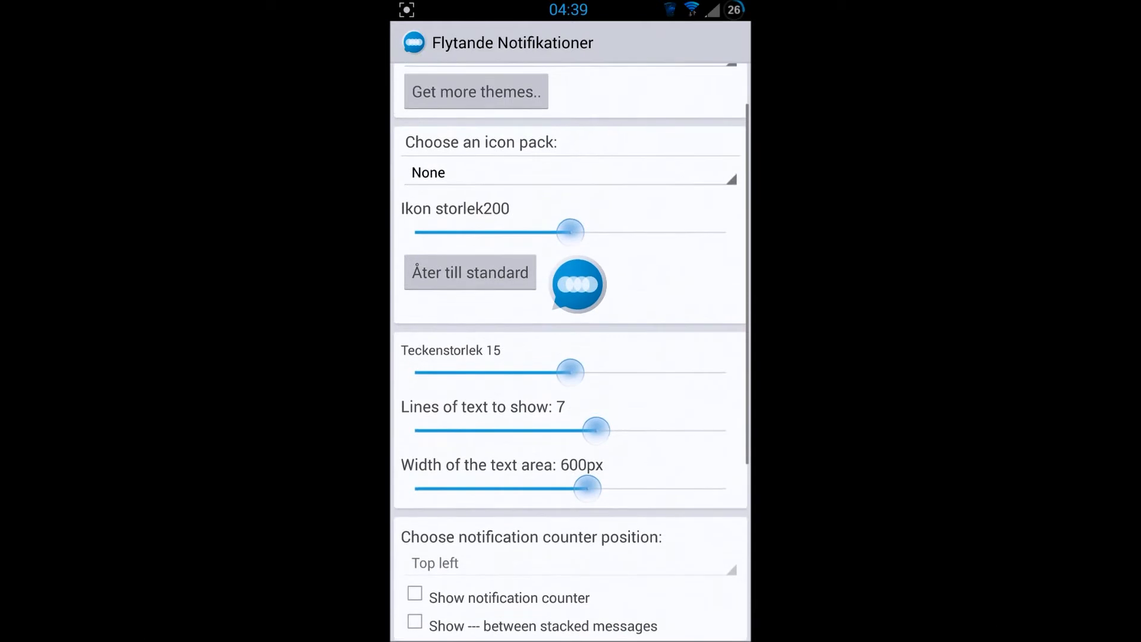
pyautogui.scroll(3)
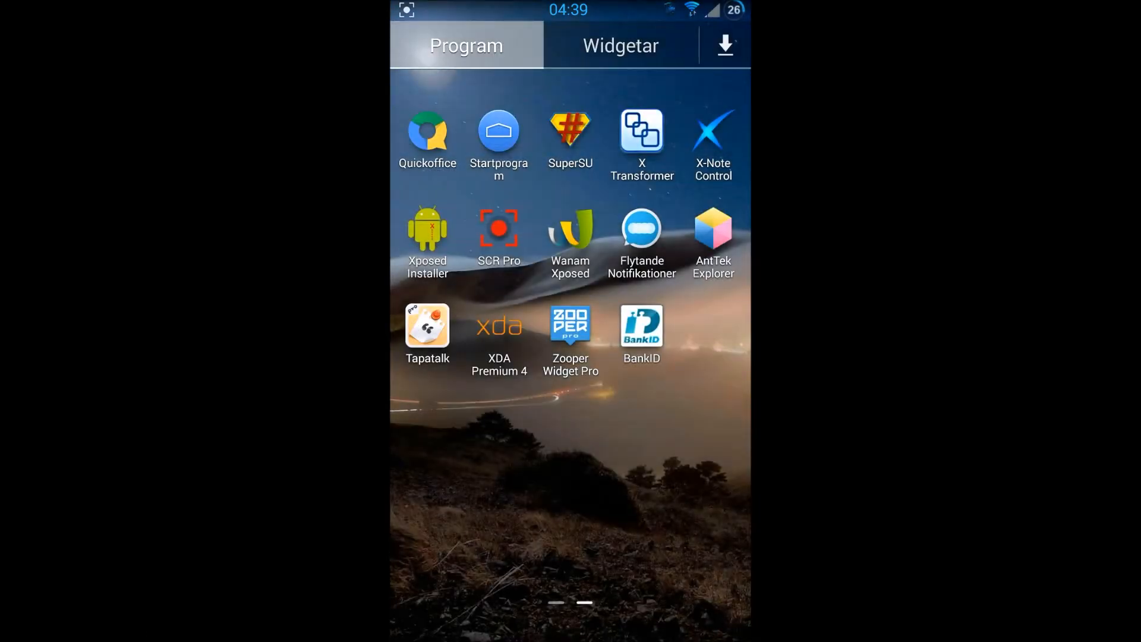
# Swipe through home pages, triggering the launcher chooser prompt.
pyautogui.hscroll(-3)
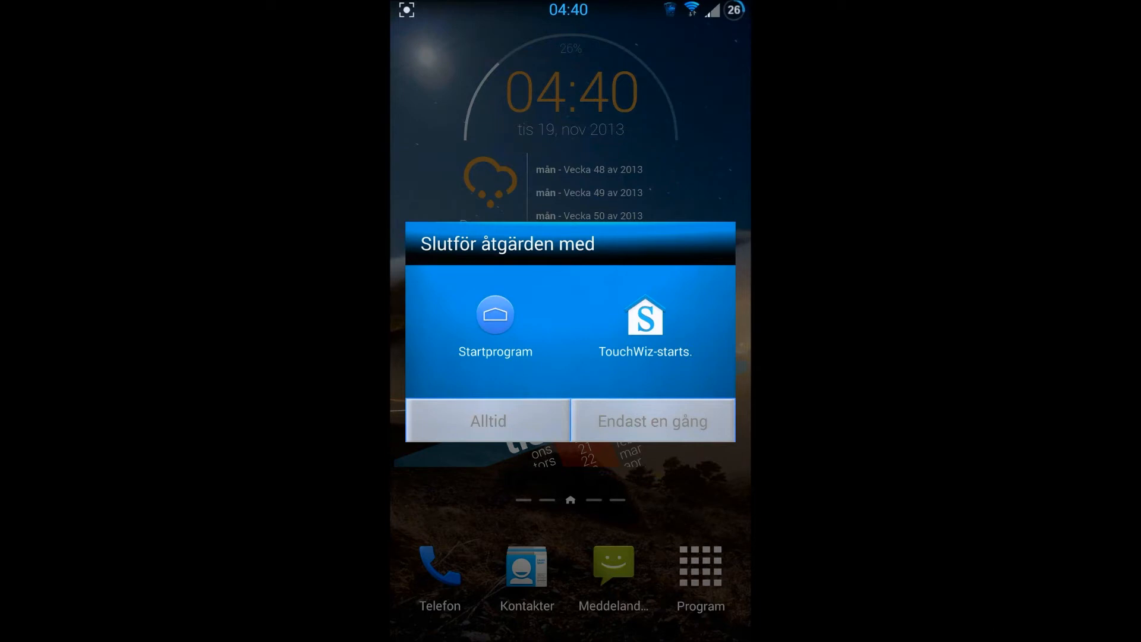
# Choose Startprogram as home, remove the Arcane Legends shortcut, and open the app drawer.
pyautogui.click(494, 331)
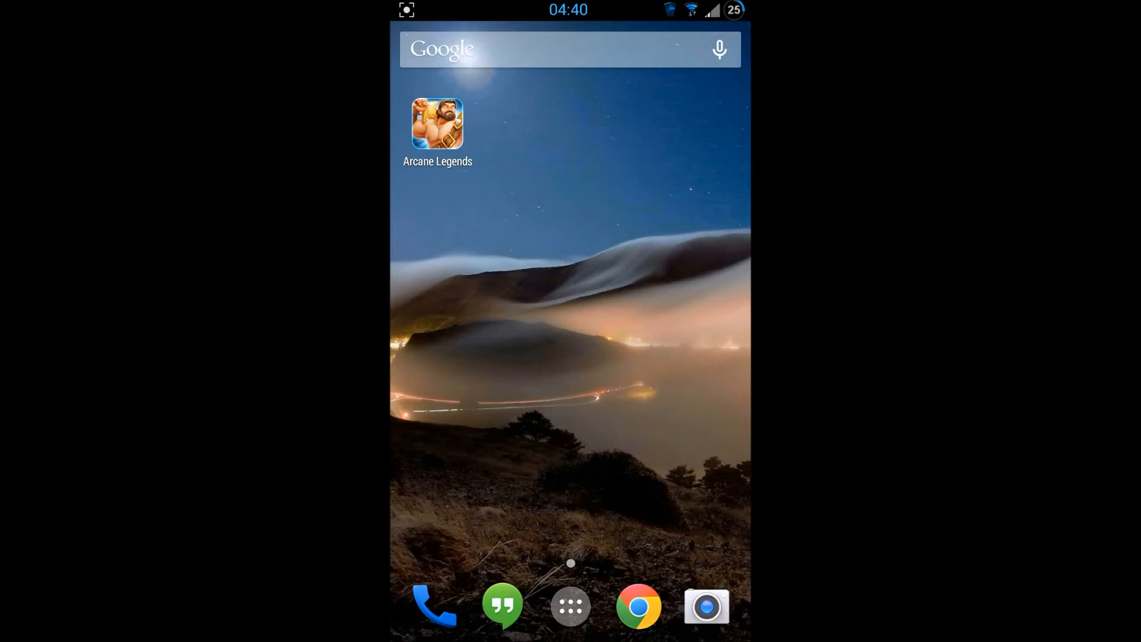
pyautogui.moveTo(439, 122); pyautogui.dragTo(543, 53)
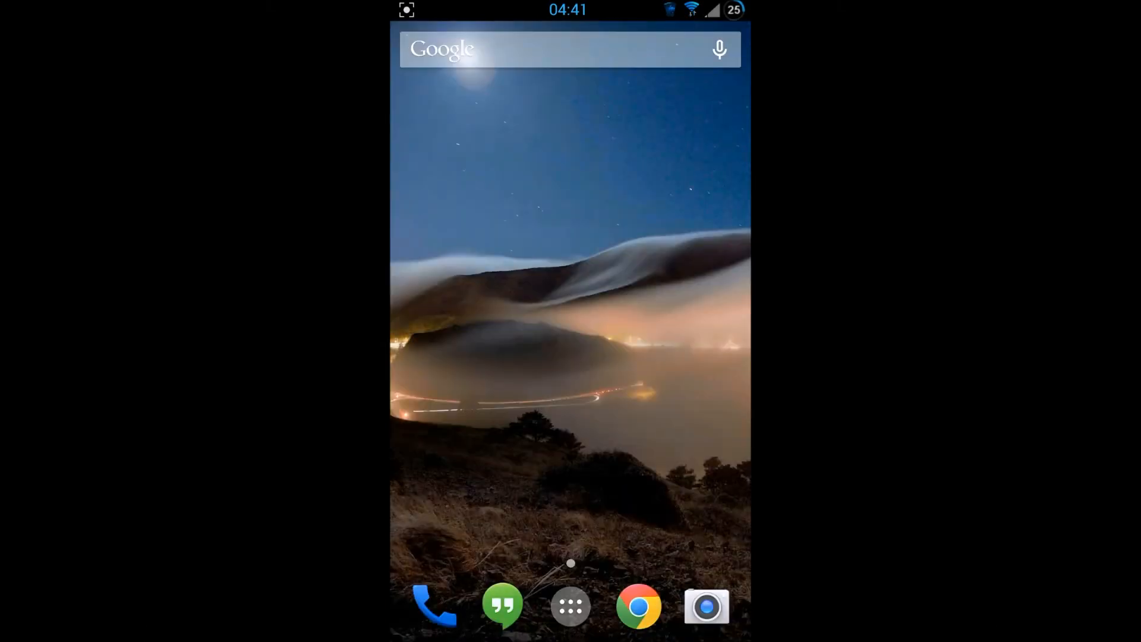
pyautogui.click(570, 606)
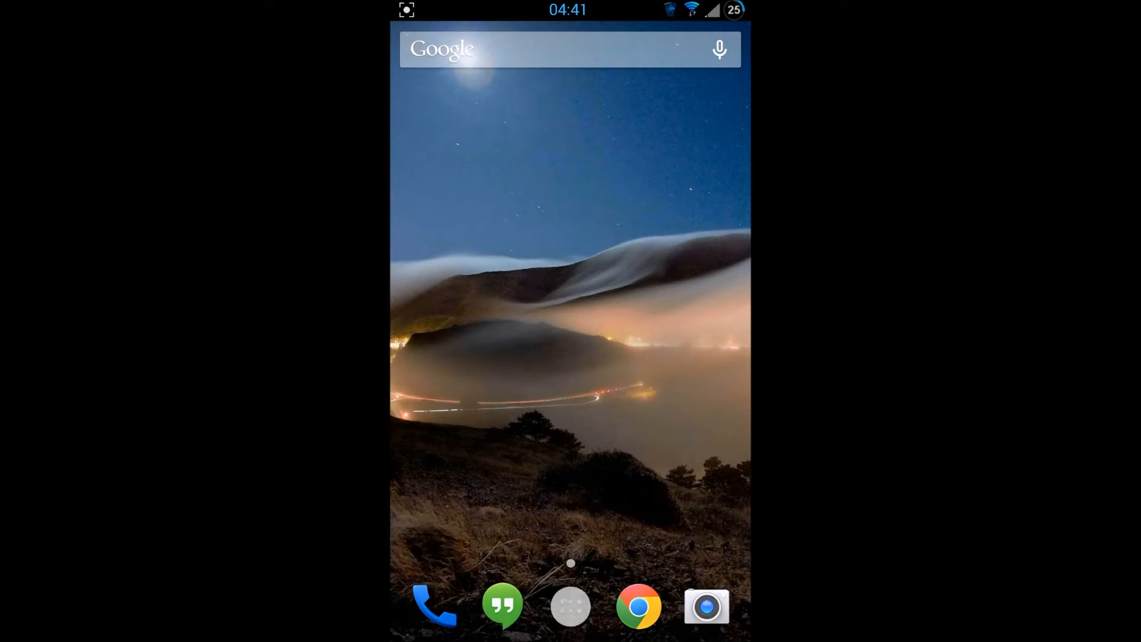
pyautogui.click(569, 605)
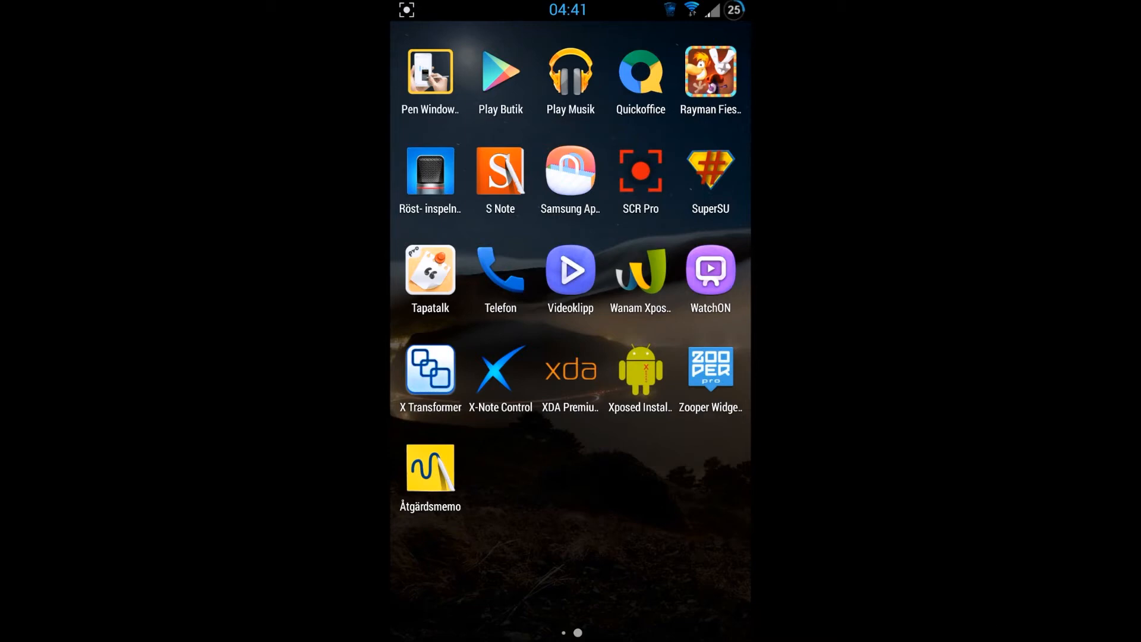
# Go home, launch Hangouts from the dock, then trigger the launcher chooser again.
pyautogui.click(500, 70)
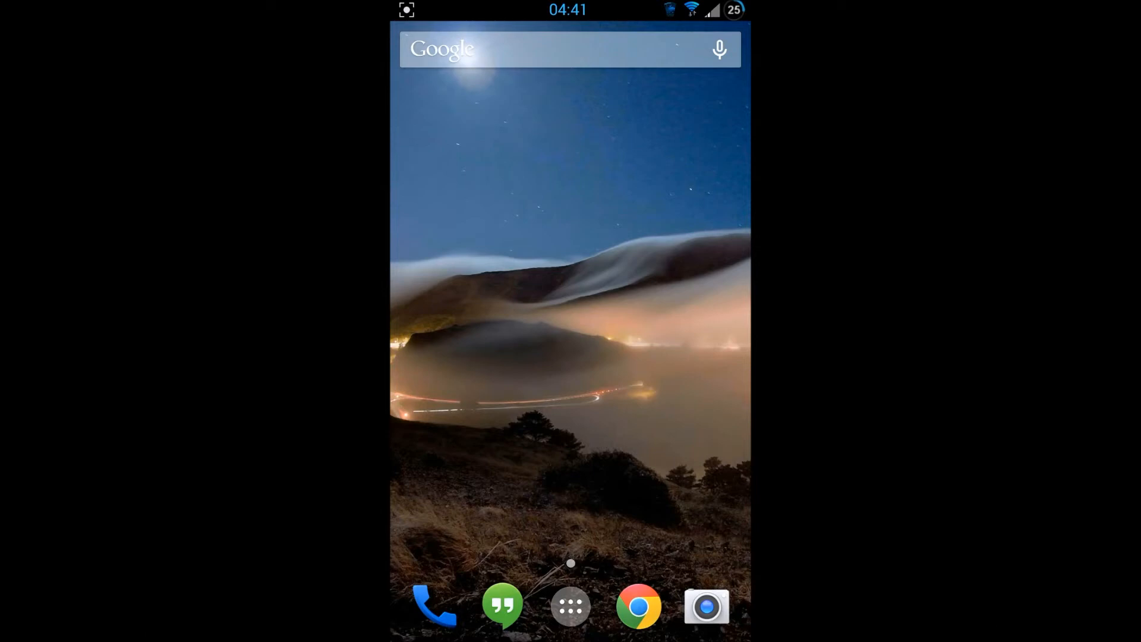
pyautogui.click(502, 605)
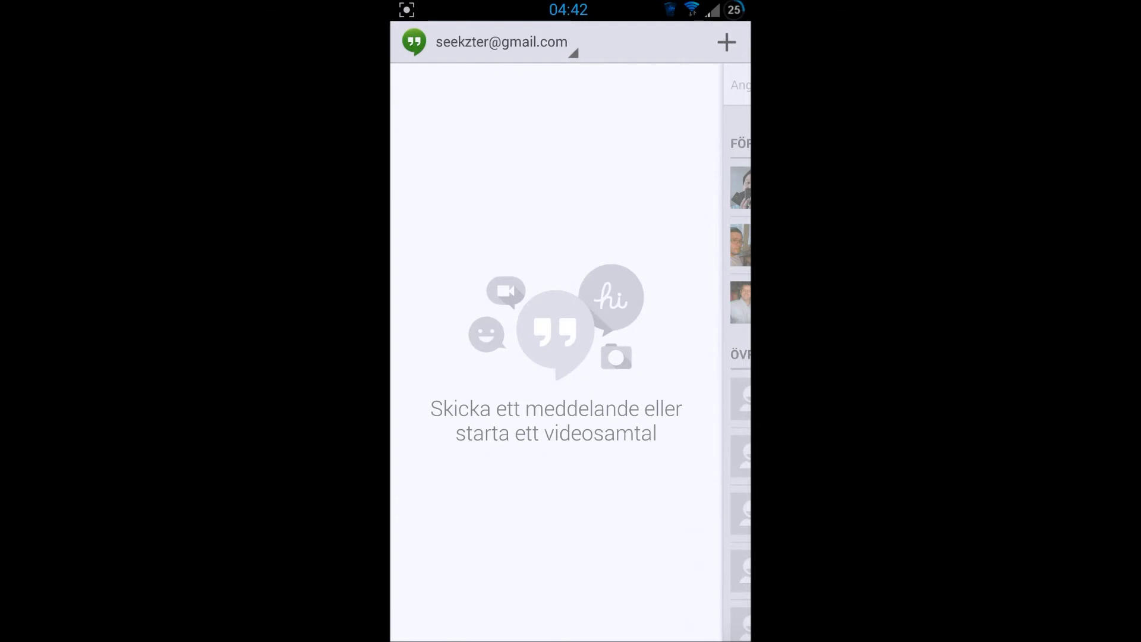
pyautogui.click(725, 42)
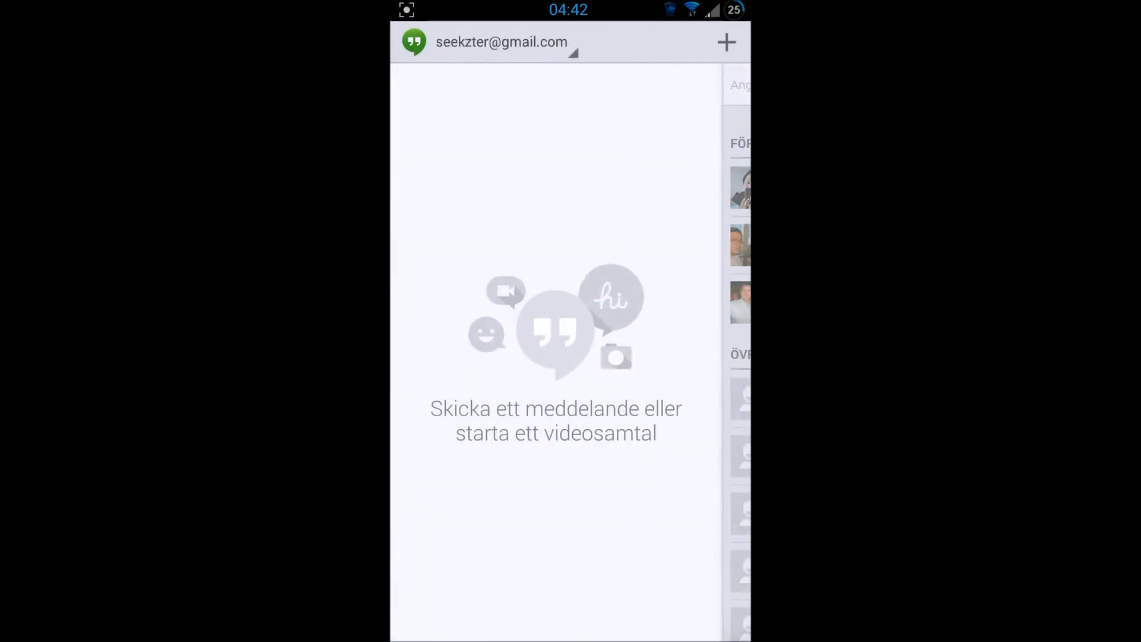
pyautogui.click(725, 43)
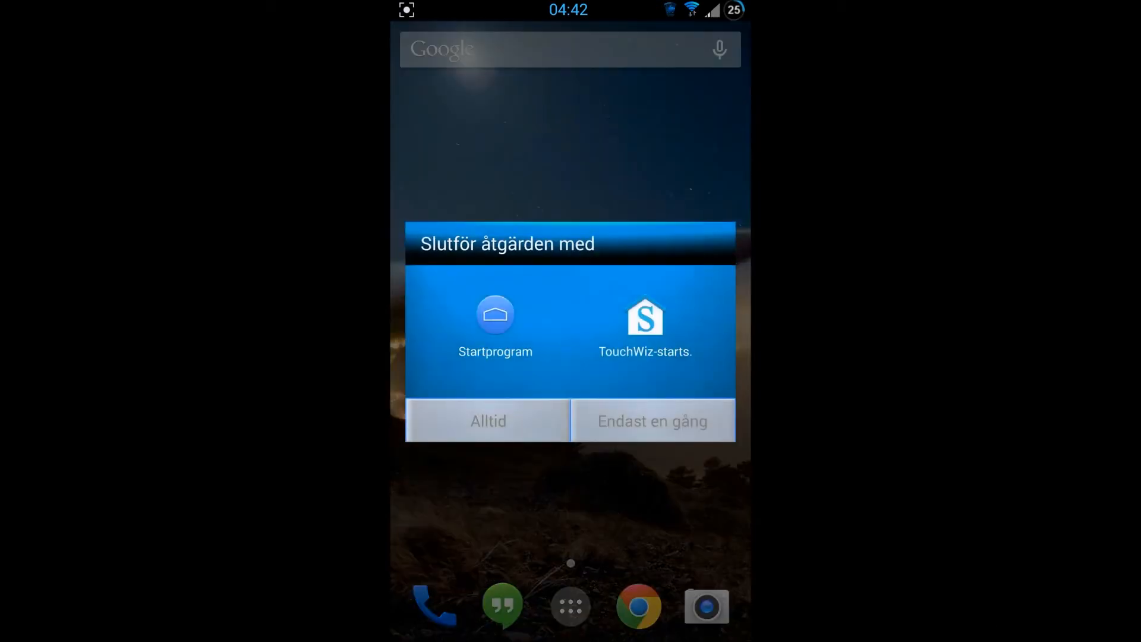
# Pick TouchWiz-starts just once to restore the TouchWiz home screen.
pyautogui.click(643, 325)
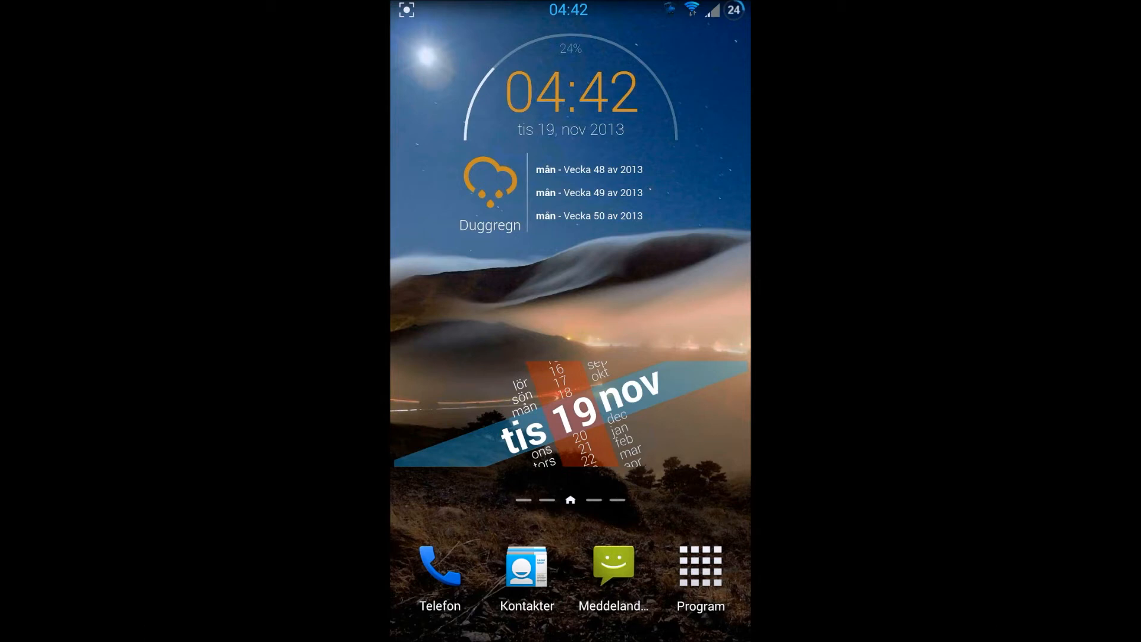
pyautogui.click(742, 316)
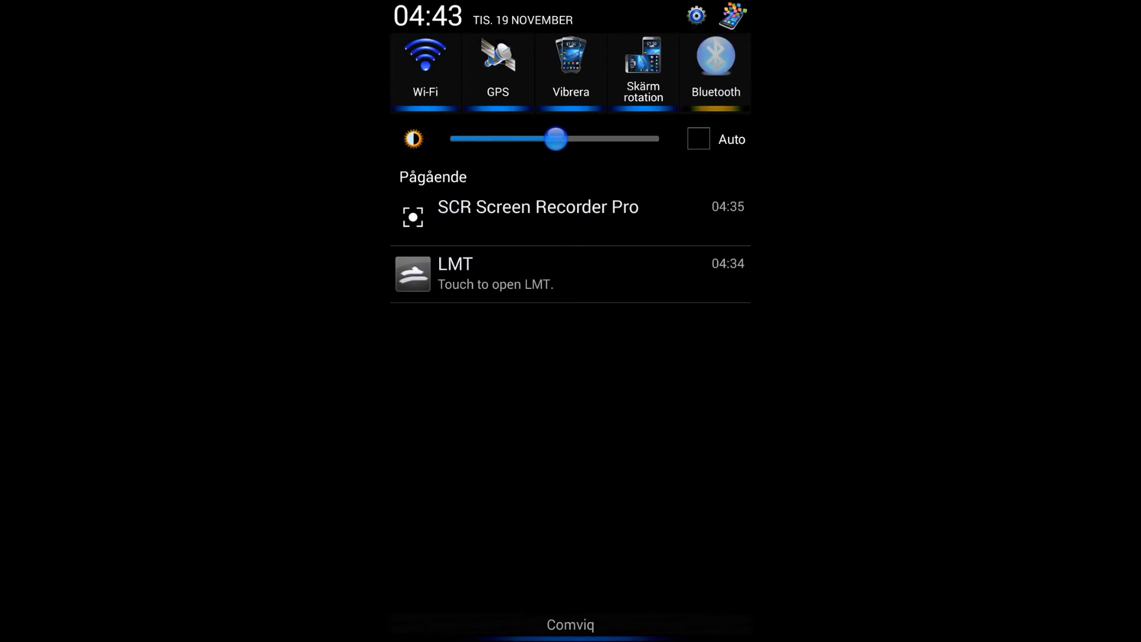
# Switch Bluetooth on from the notification shade, opening its device list.
pyautogui.click(715, 65)
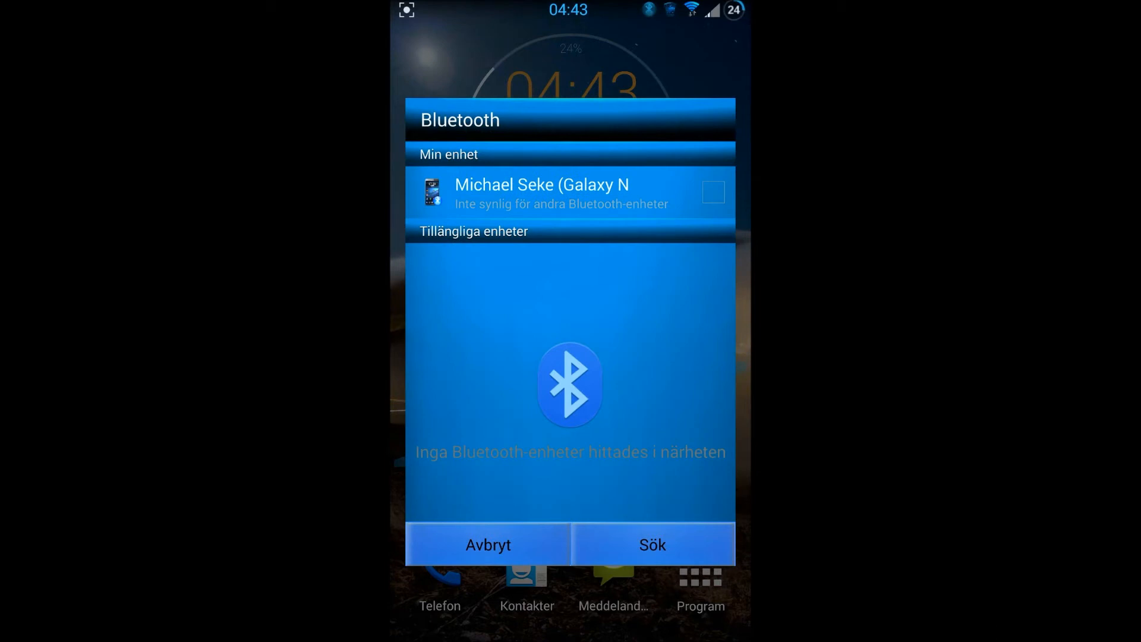
# Close the empty Bluetooth devices popup with Avbryt.
pyautogui.click(487, 544)
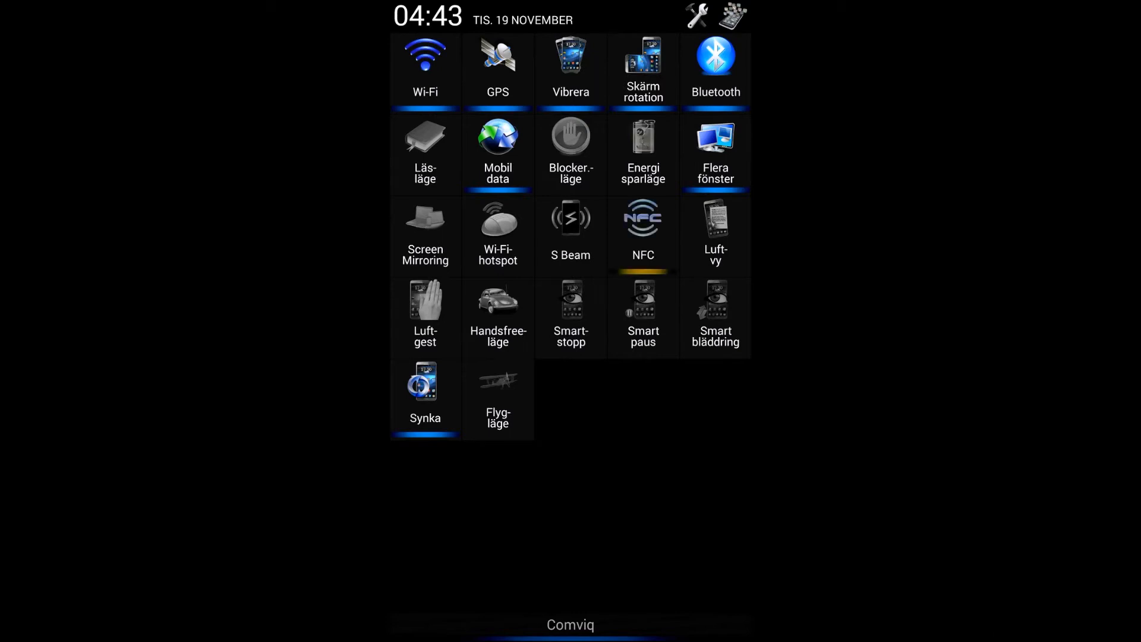
# Toggle Air view on, switch Bluetooth off, and toggle Air view again.
pyautogui.click(643, 233)
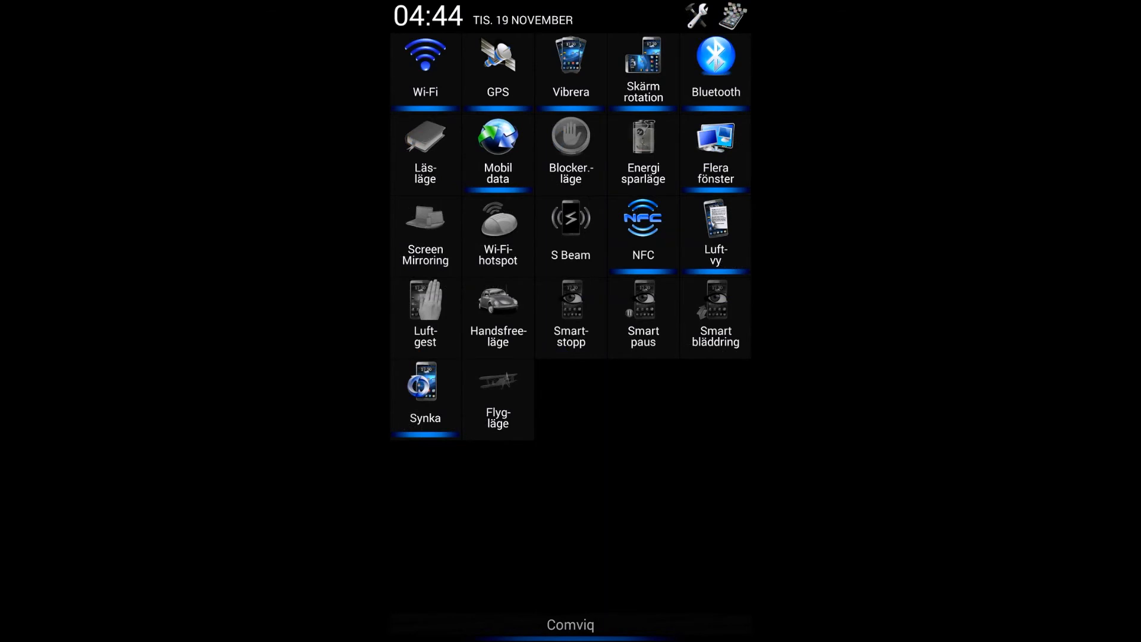
pyautogui.click(716, 69)
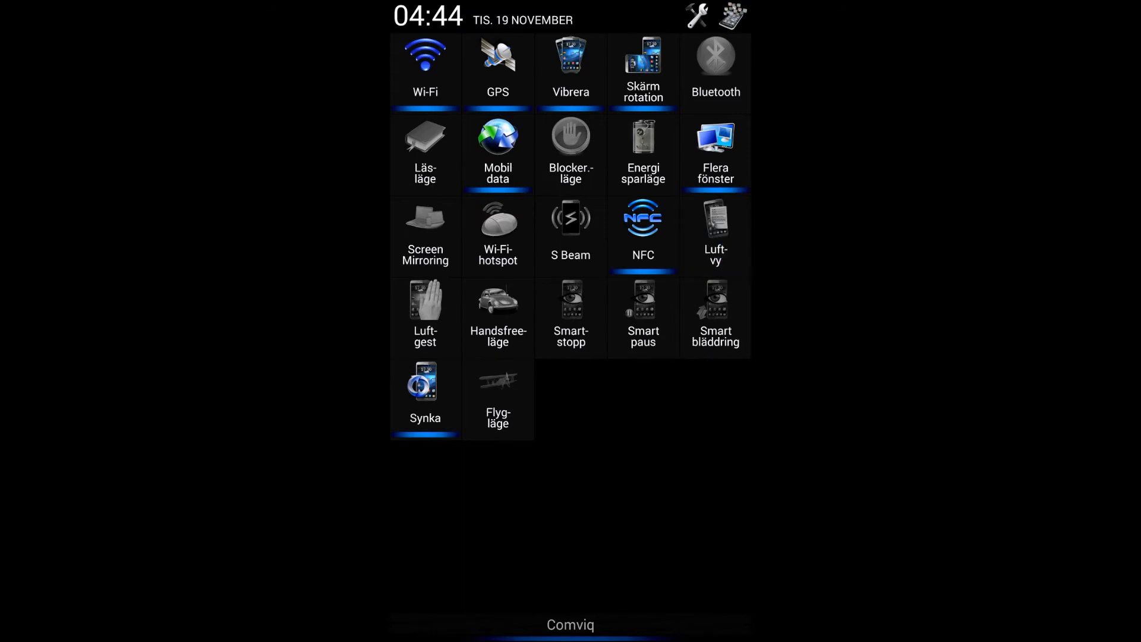
pyautogui.click(643, 234)
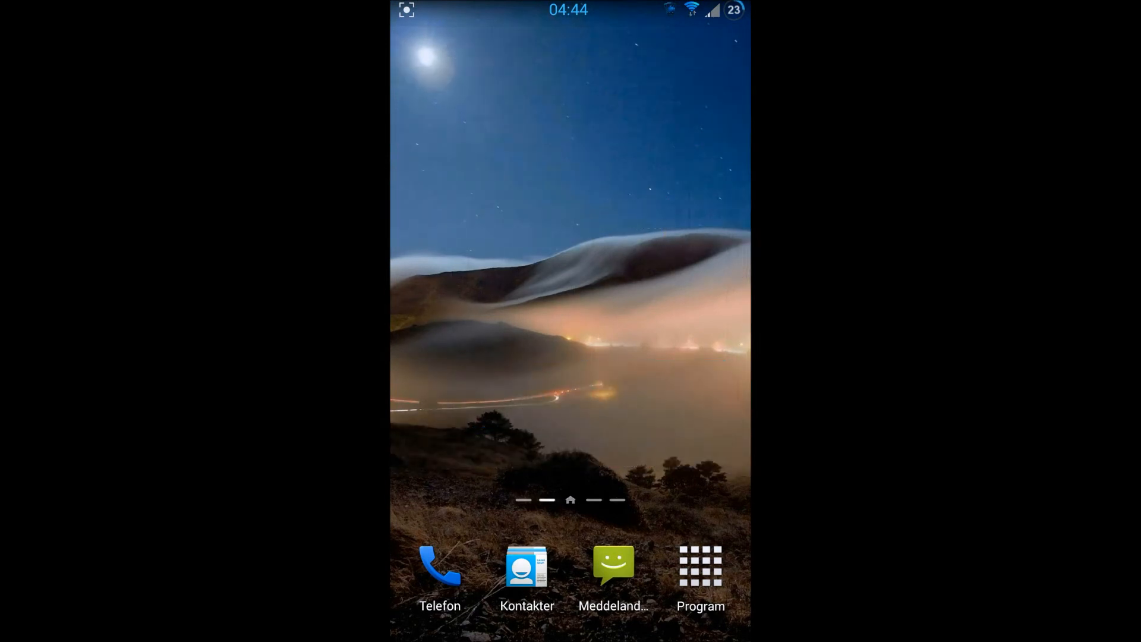
# Open the app drawer showing Inställningar, Play Butik and Greenify.
pyautogui.click(699, 566)
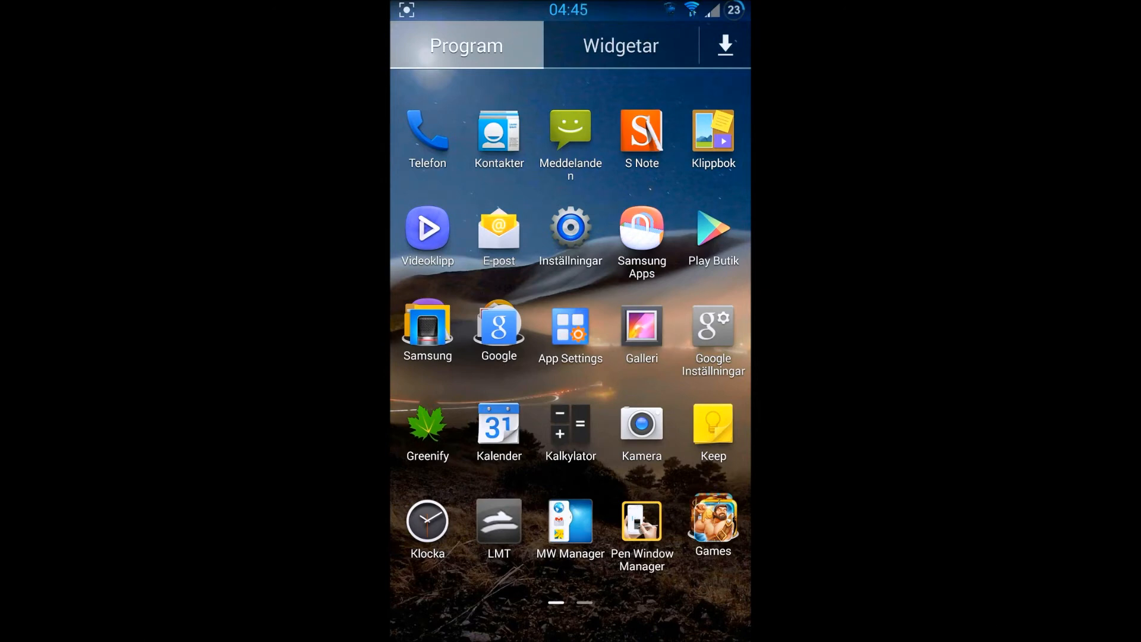
pyautogui.click(712, 230)
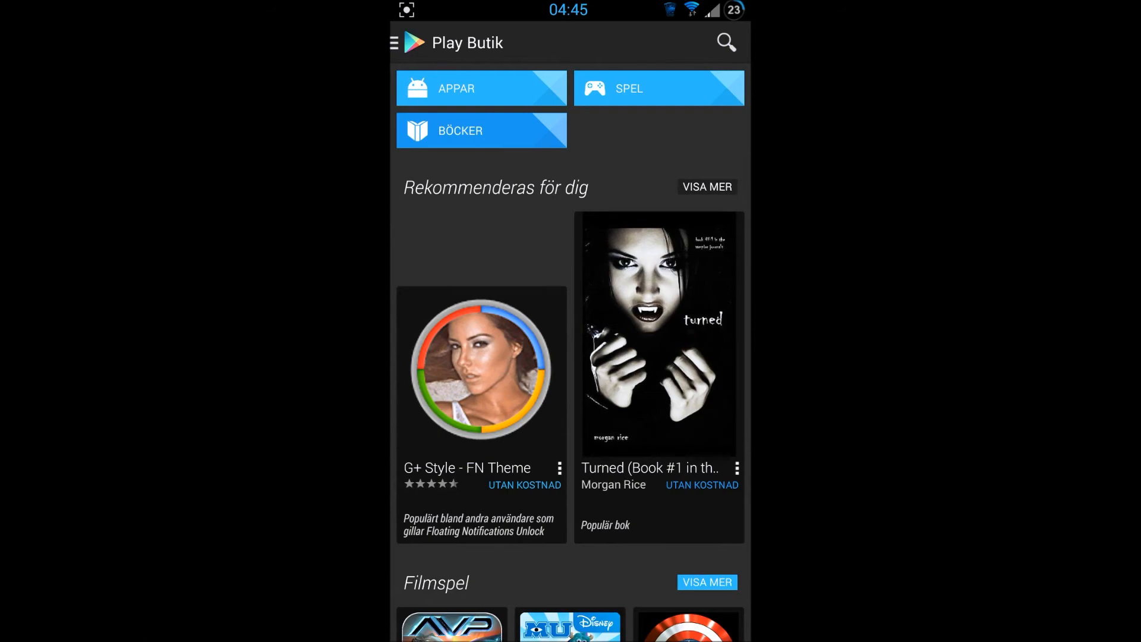
pyautogui.scroll(-3)
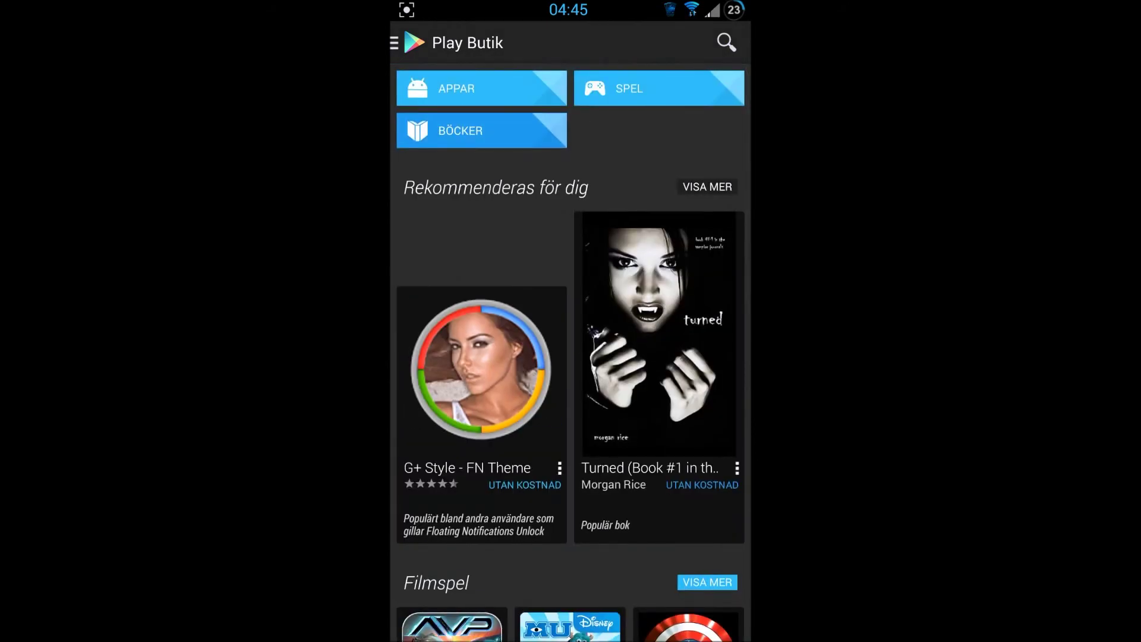
pyautogui.scroll(-3)
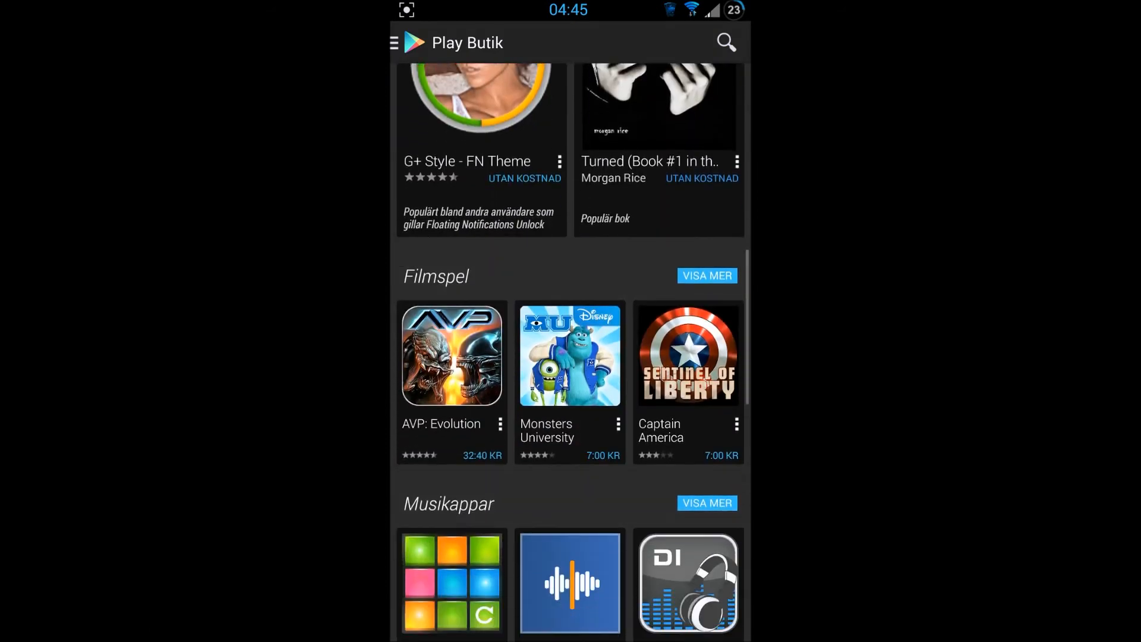
pyautogui.scroll(3)
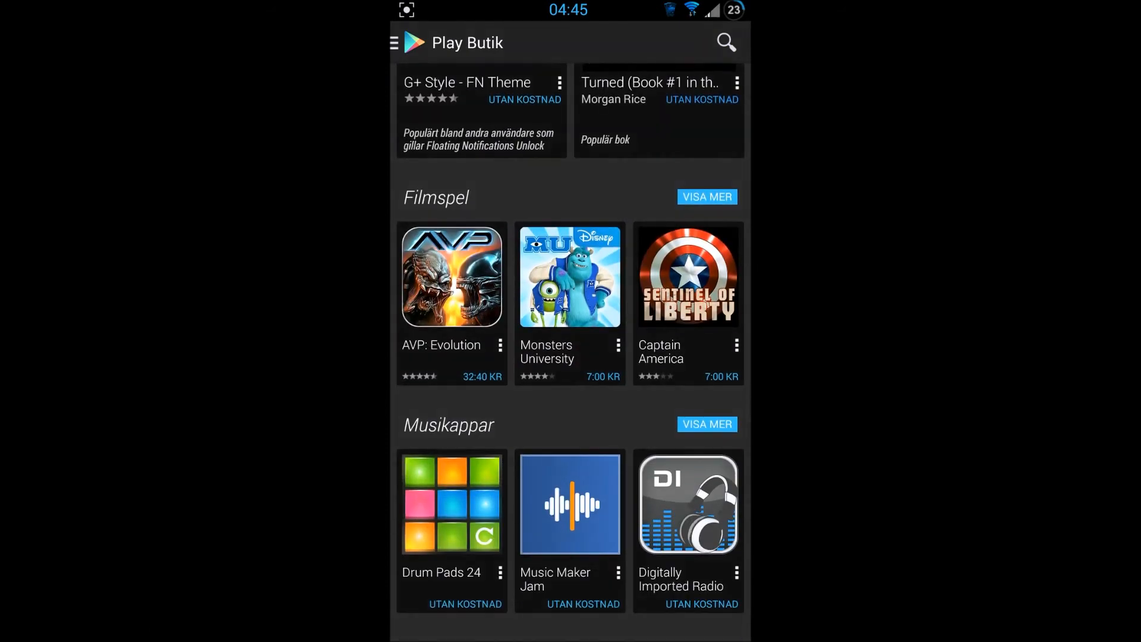
pyautogui.scroll(-3)
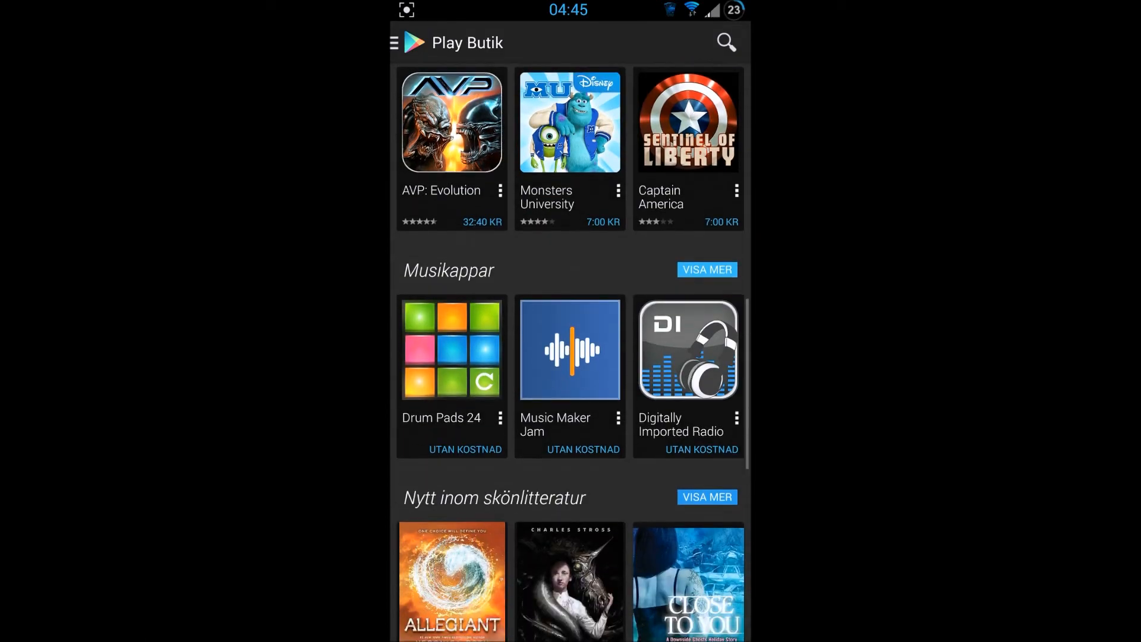
pyautogui.scroll(-3)
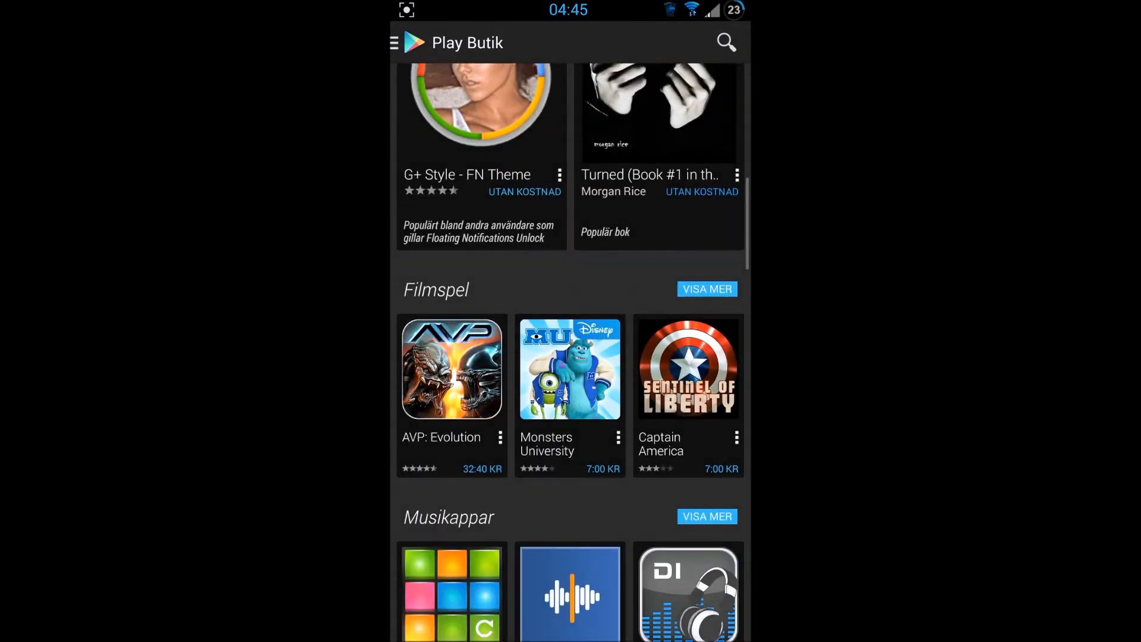
pyautogui.scroll(3)
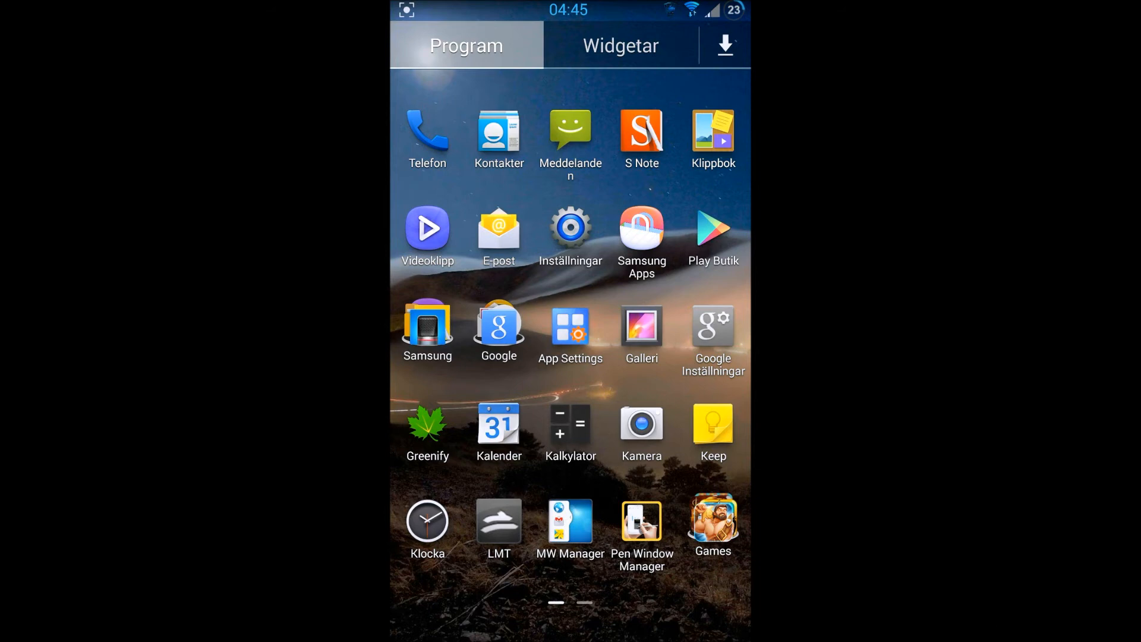
pyautogui.hscroll(-3)
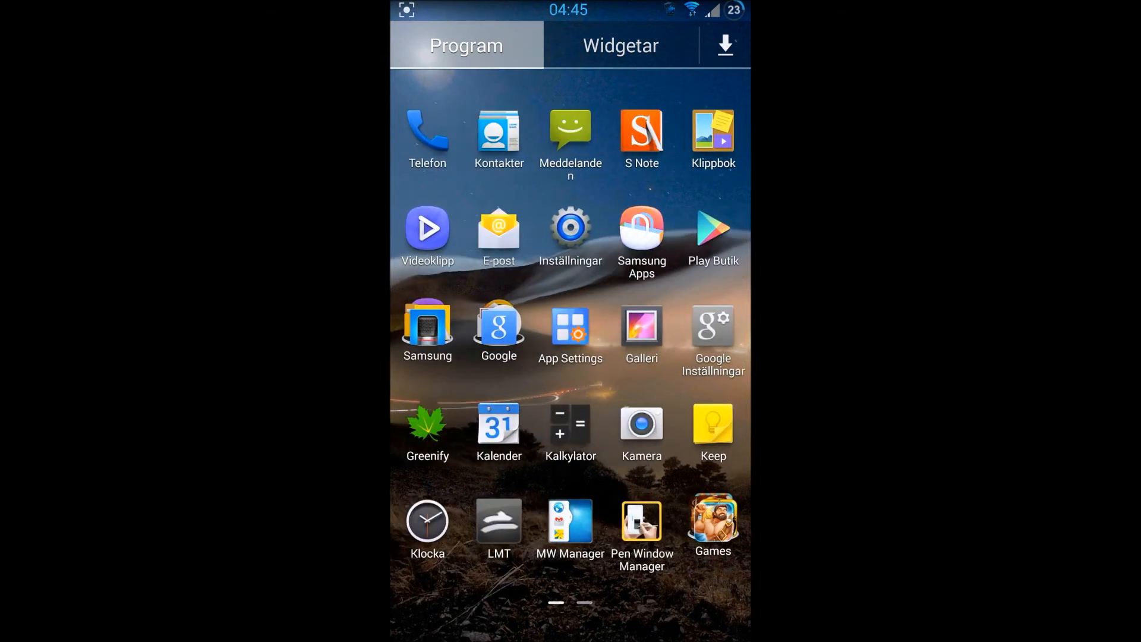
# Open Inställningar and scroll through the Anslutning section.
pyautogui.click(571, 228)
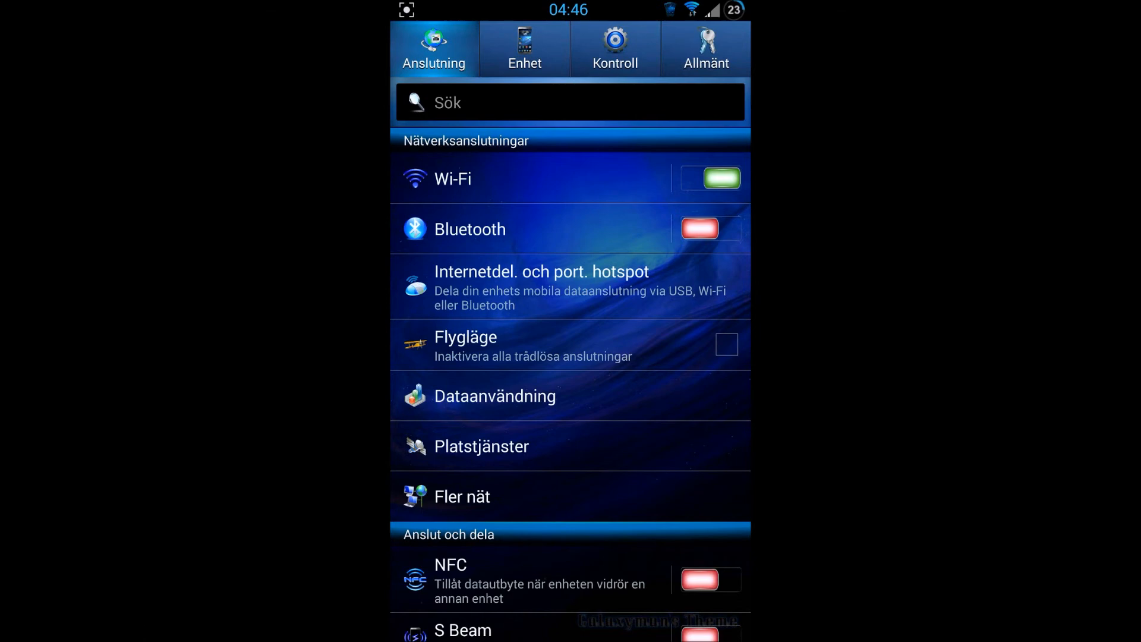
pyautogui.scroll(-3)
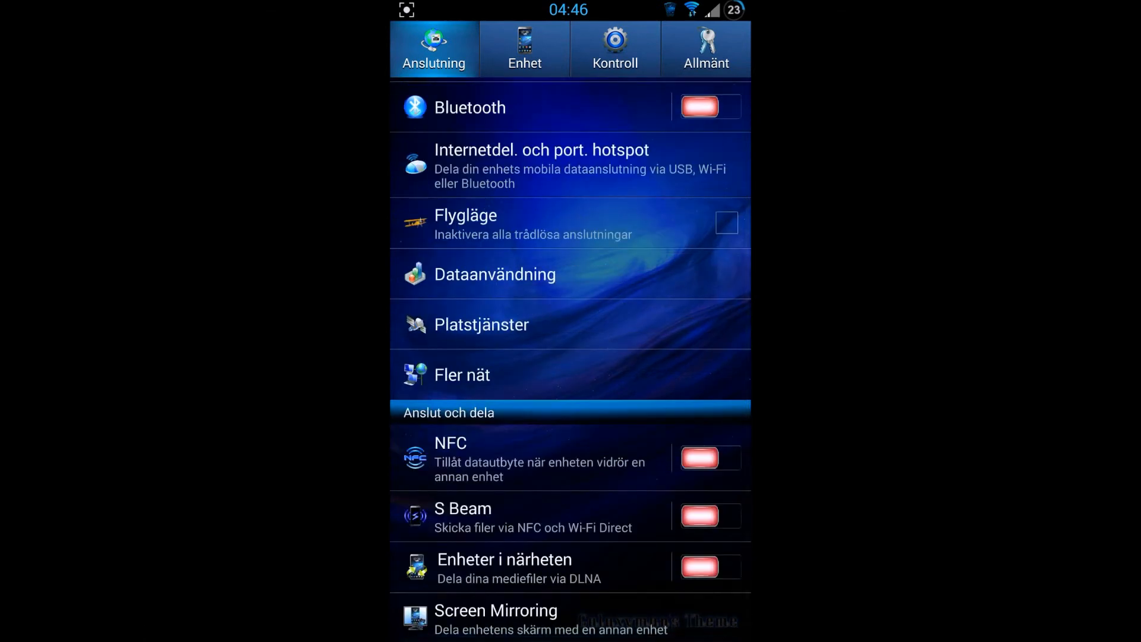
pyautogui.scroll(-3)
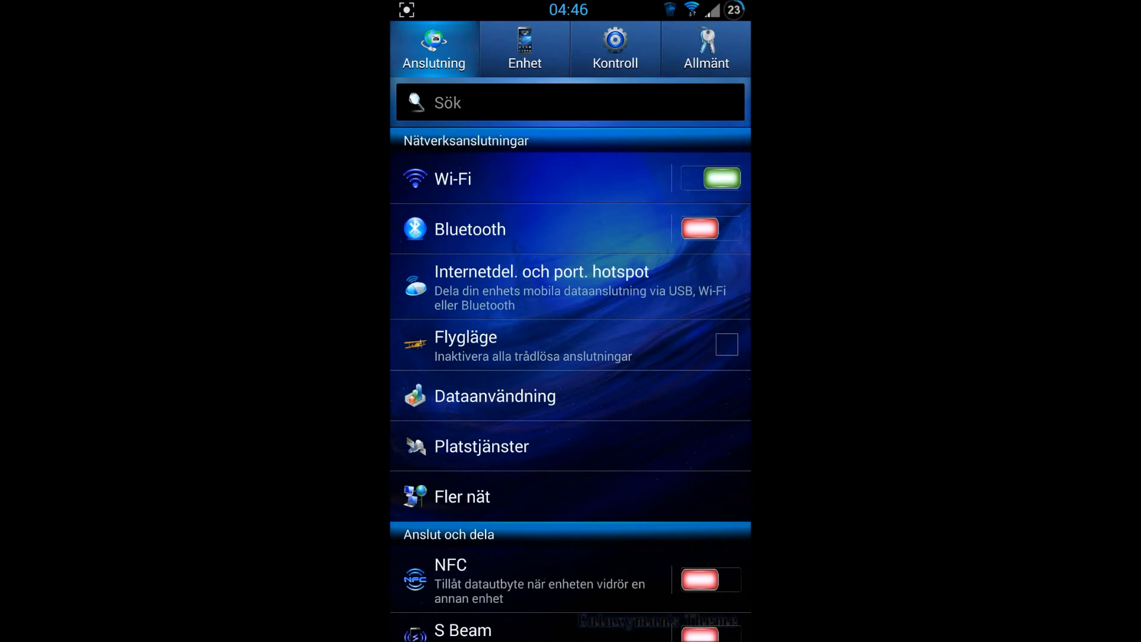
# Browse the Enhet, Kontroll and Allmänt settings tabs.
pyautogui.click(524, 47)
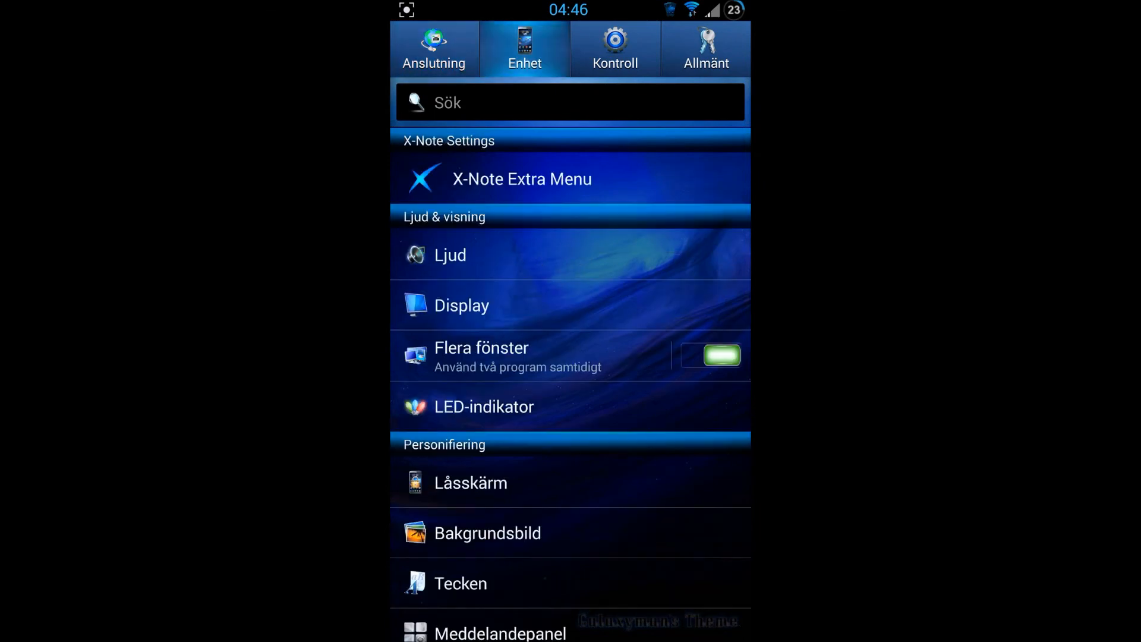
pyautogui.click(614, 47)
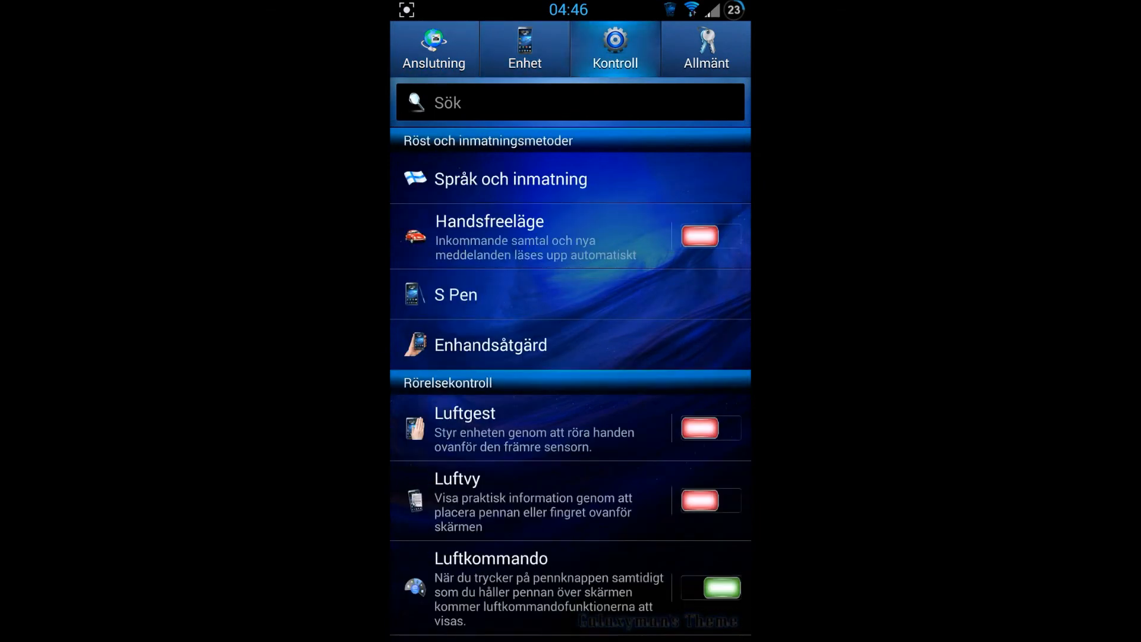
pyautogui.click(704, 48)
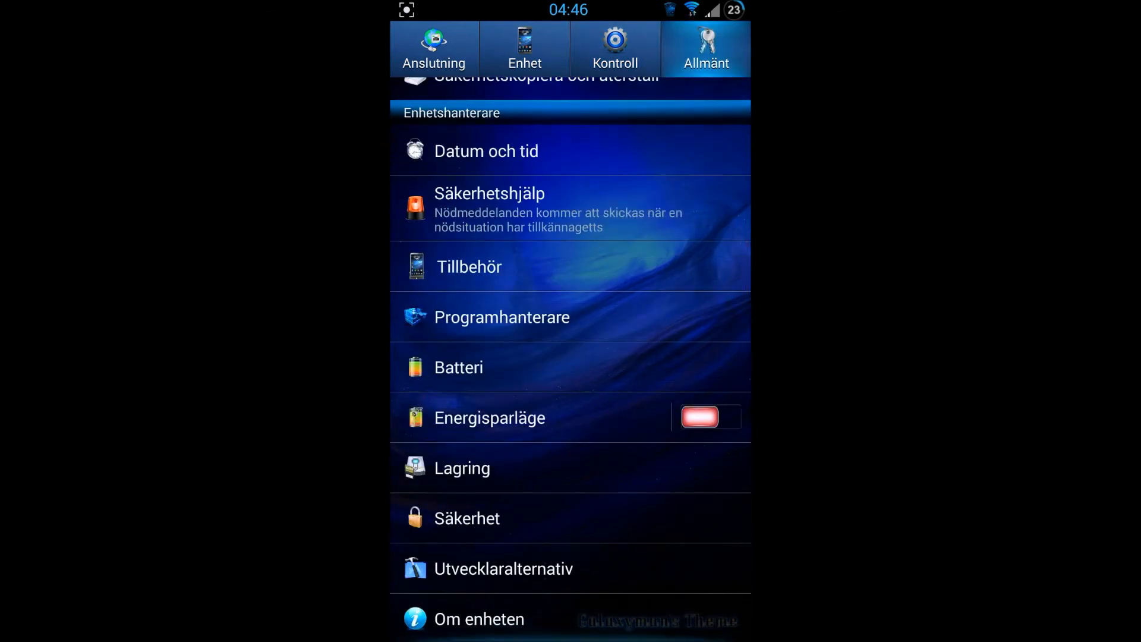
pyautogui.scroll(-3)
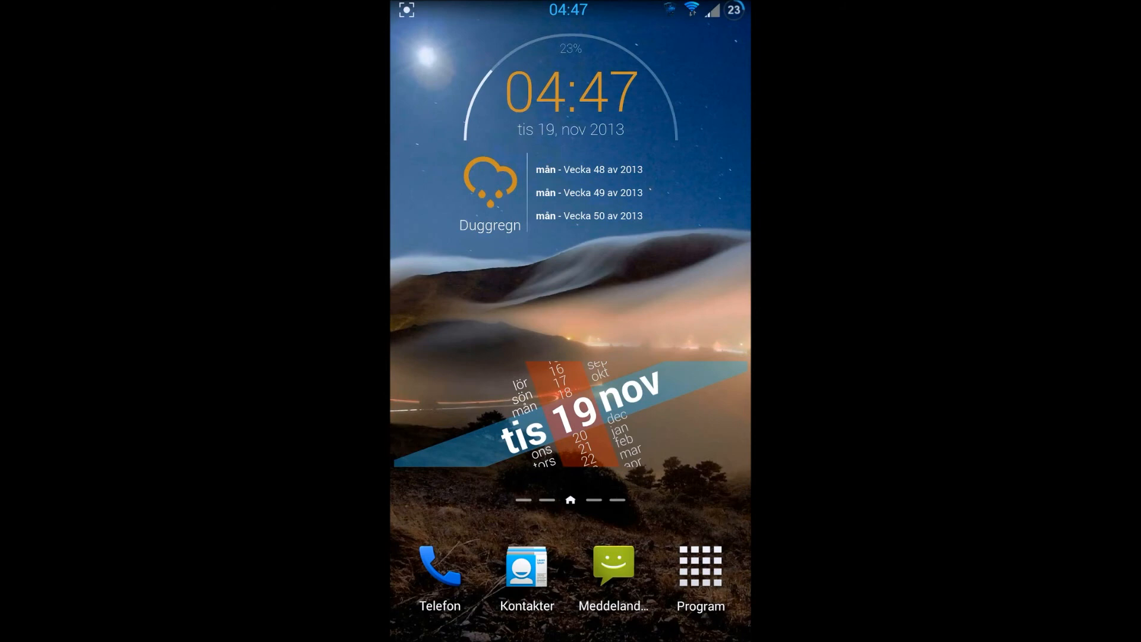
# Delete two conversation threads in Meddelanden, including TrustBuddy, confirming with OK.
pyautogui.click(613, 563)
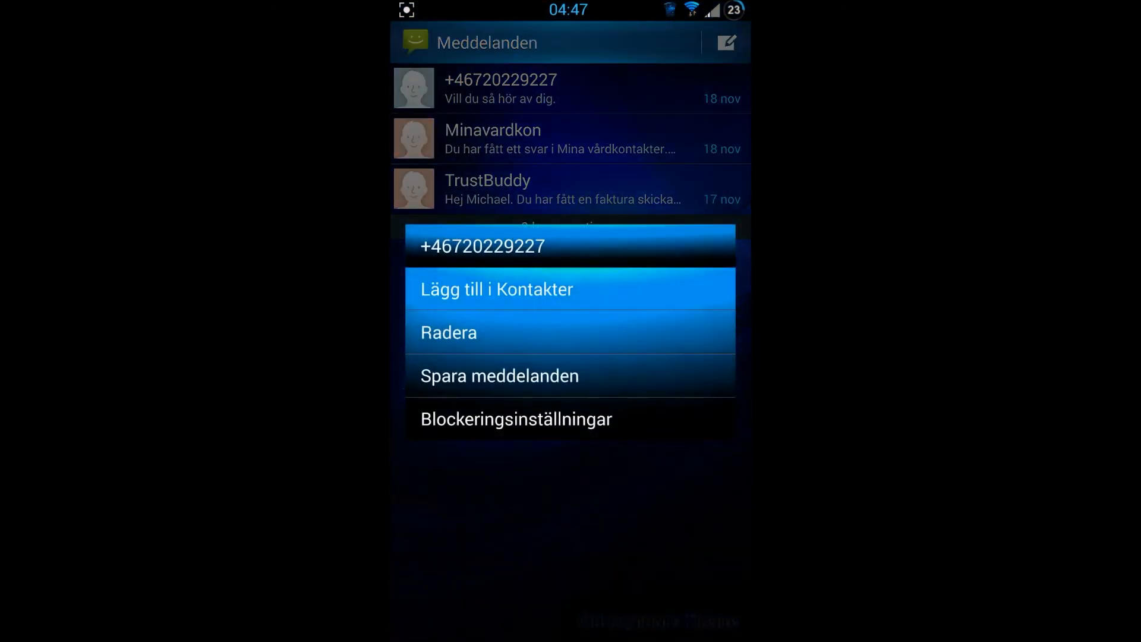
pyautogui.click(449, 333)
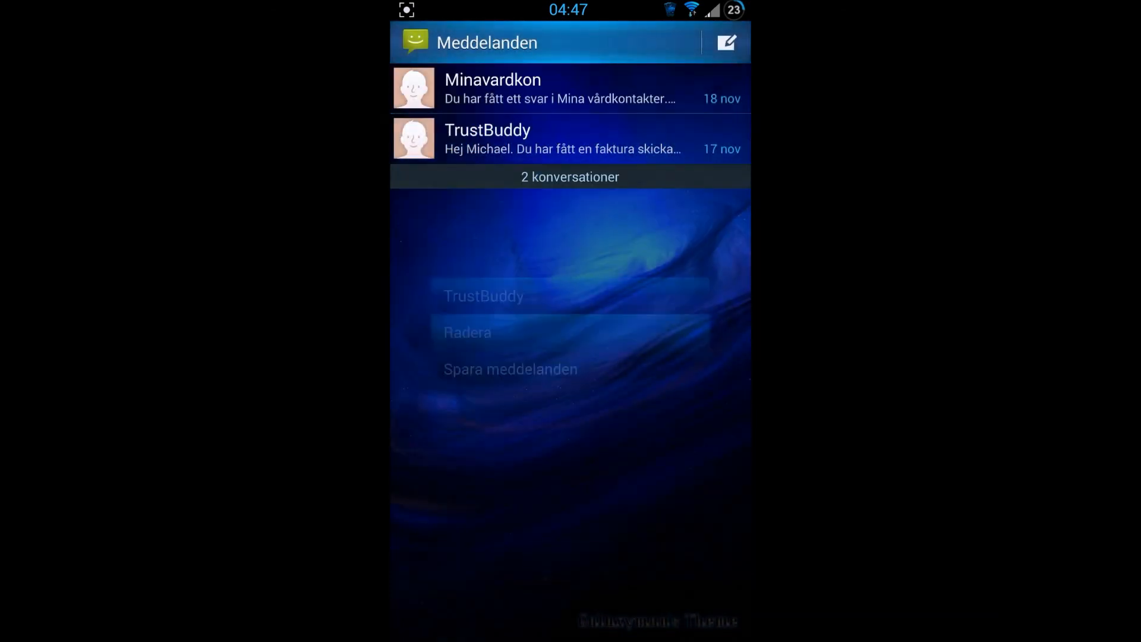
pyautogui.click(466, 332)
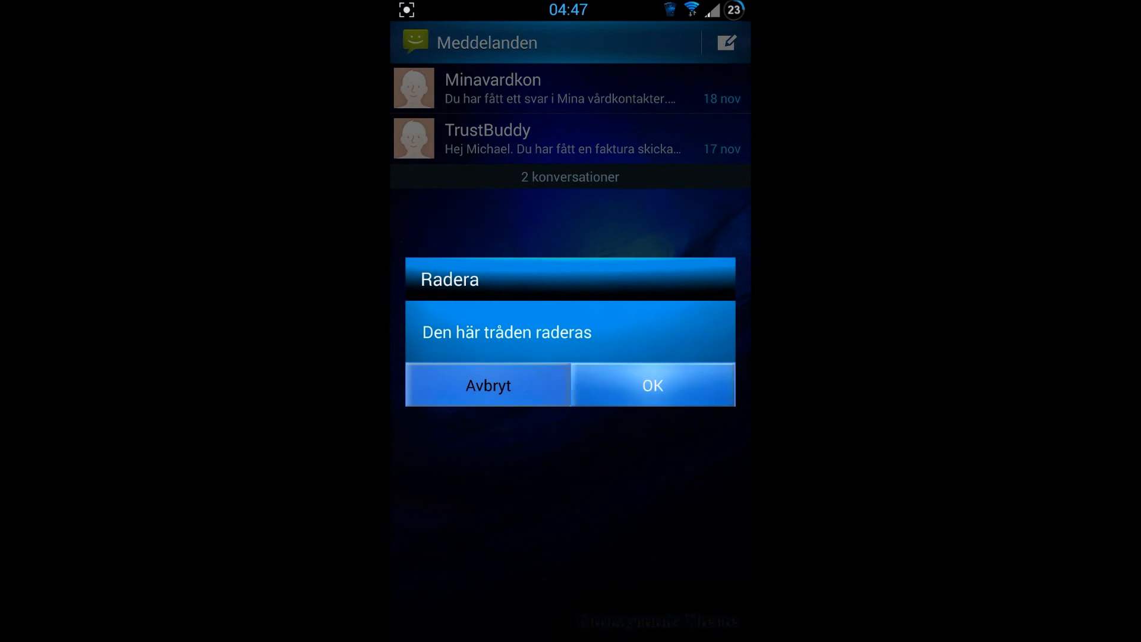
pyautogui.click(652, 384)
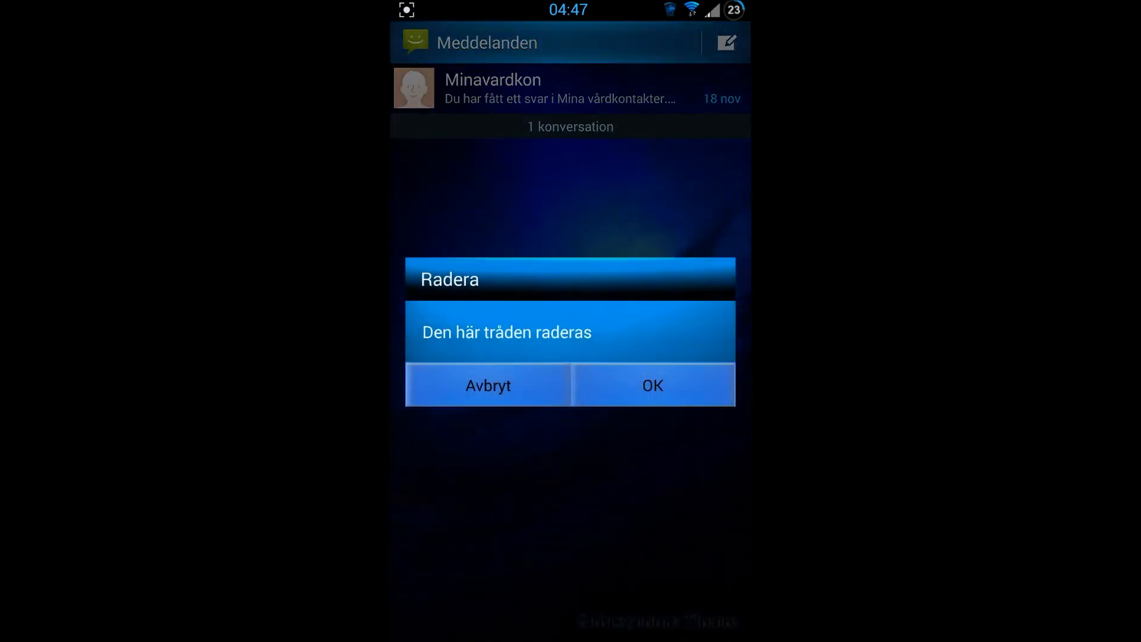
pyautogui.click(651, 385)
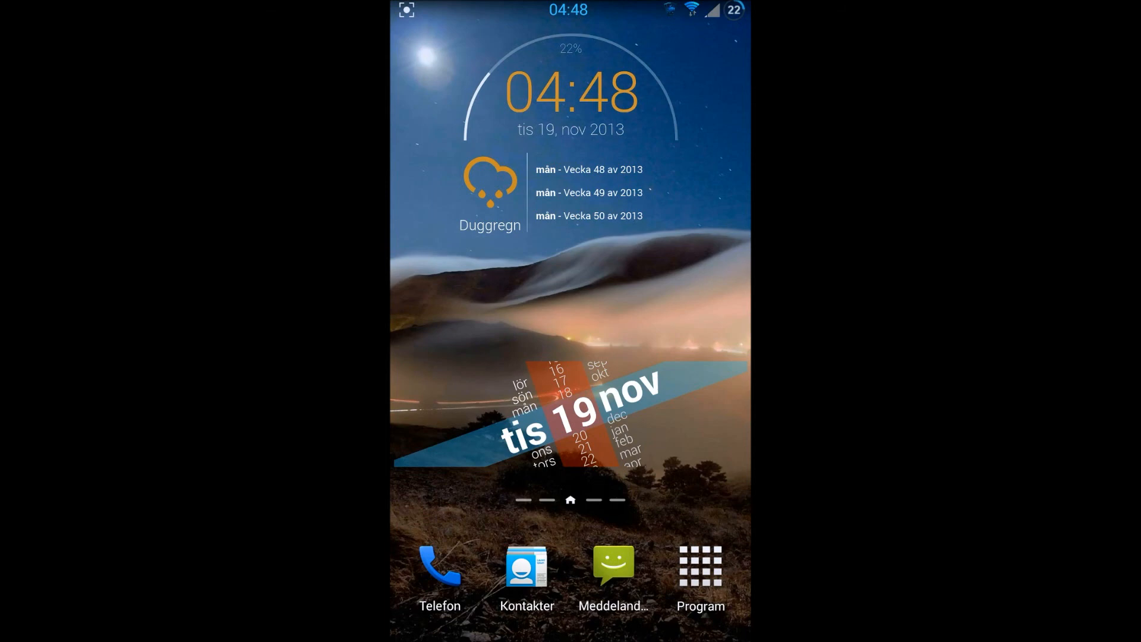
# Leave Messages and bring up the Program tab listing all installed apps.
pyautogui.click(700, 566)
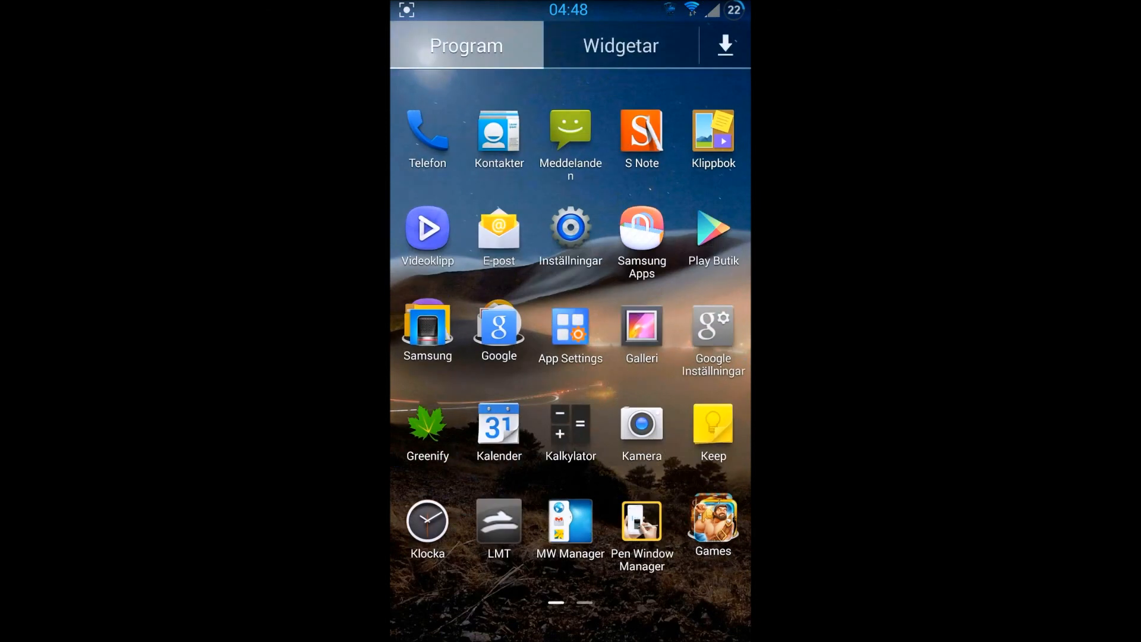